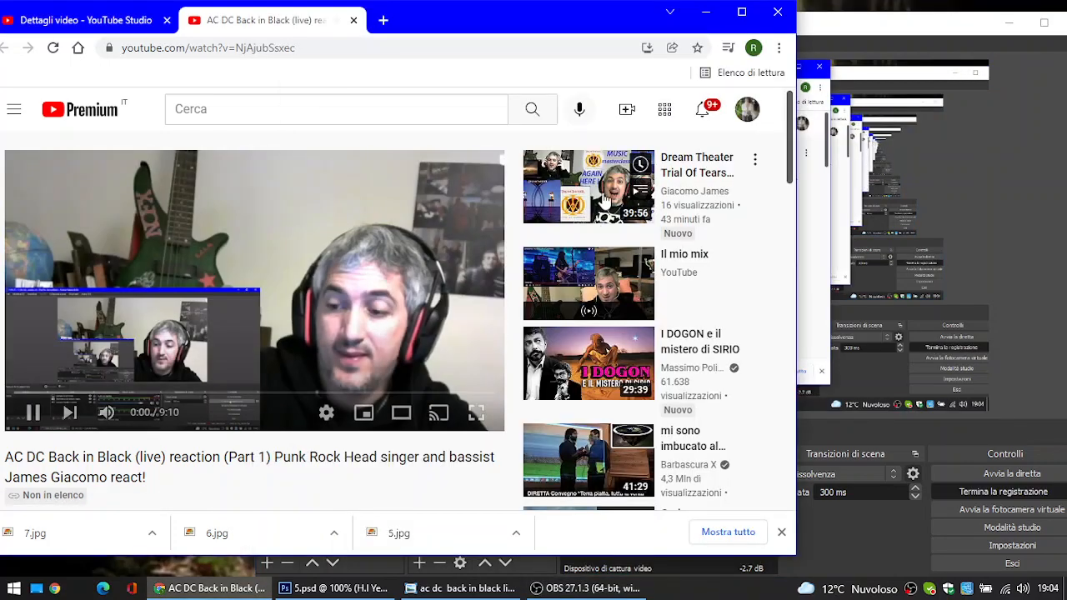
Start the AC/DC Back in Black reaction video and pause on the River Plate 2009 concert clip.
click(476, 413)
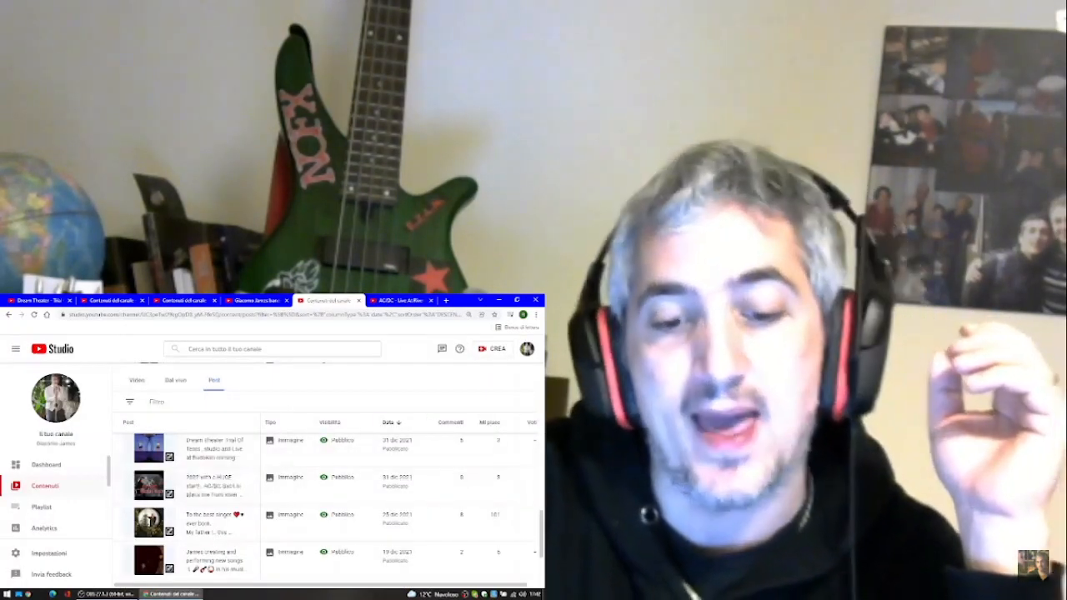
click(83, 594)
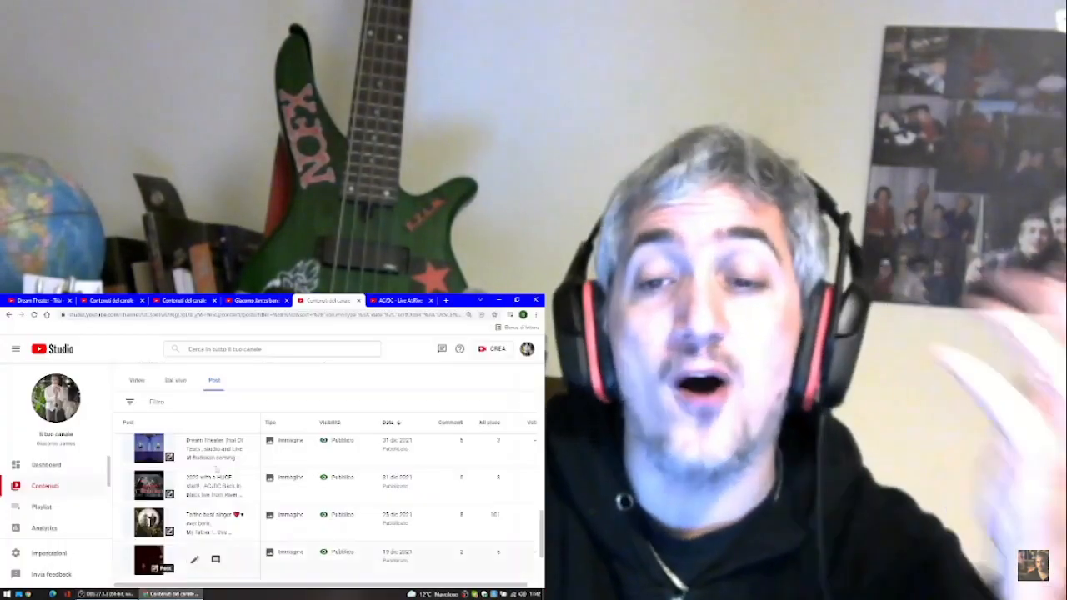
click(401, 300)
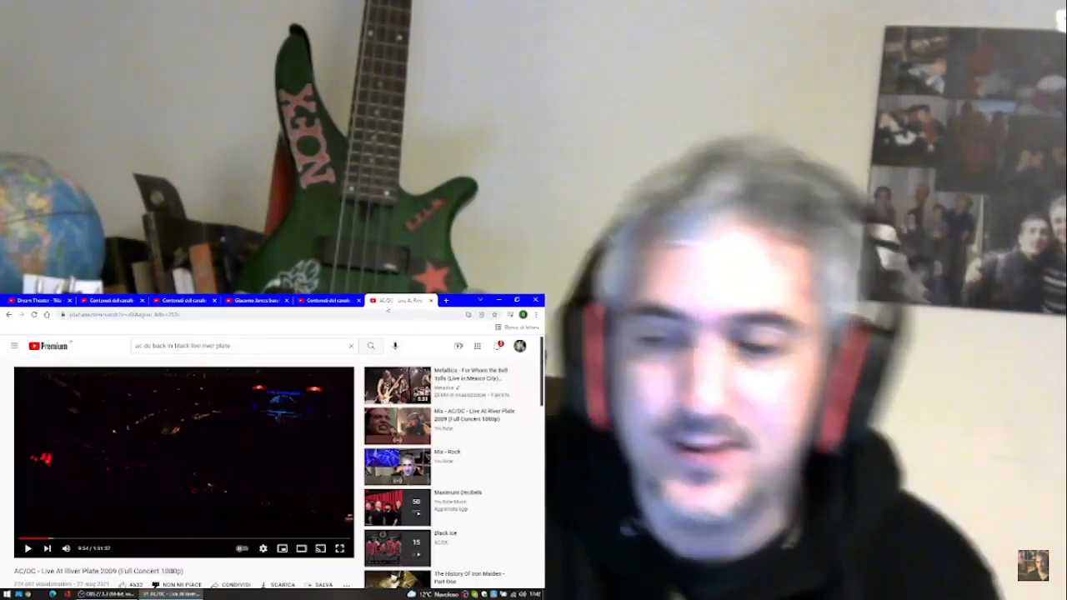
Scroll down the reaction video page and open the AC/DC Back in Black thumbnail image.
scroll(down, 3)
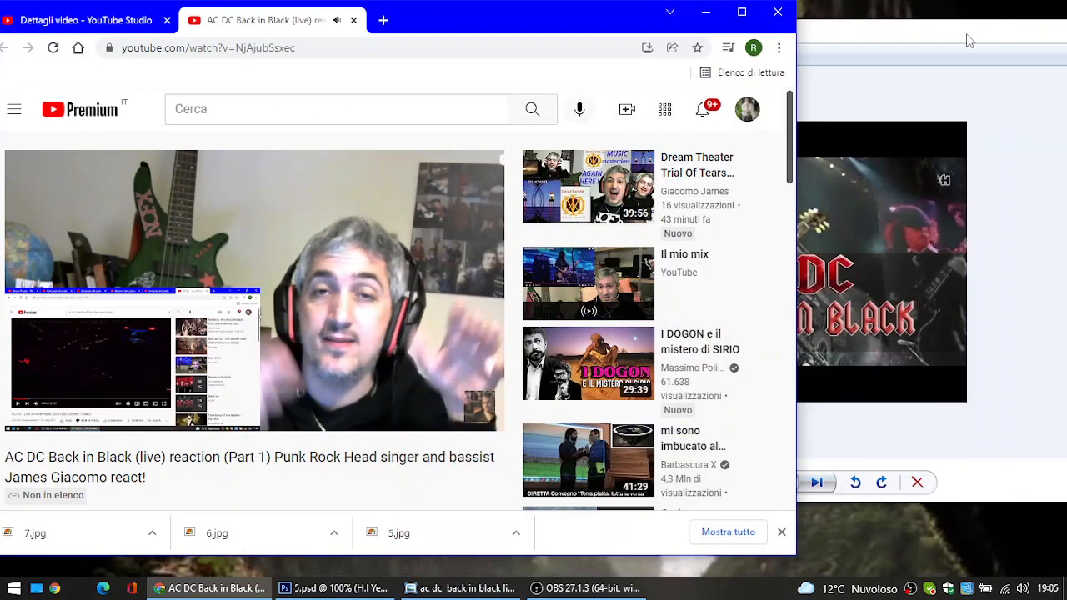
click(460, 588)
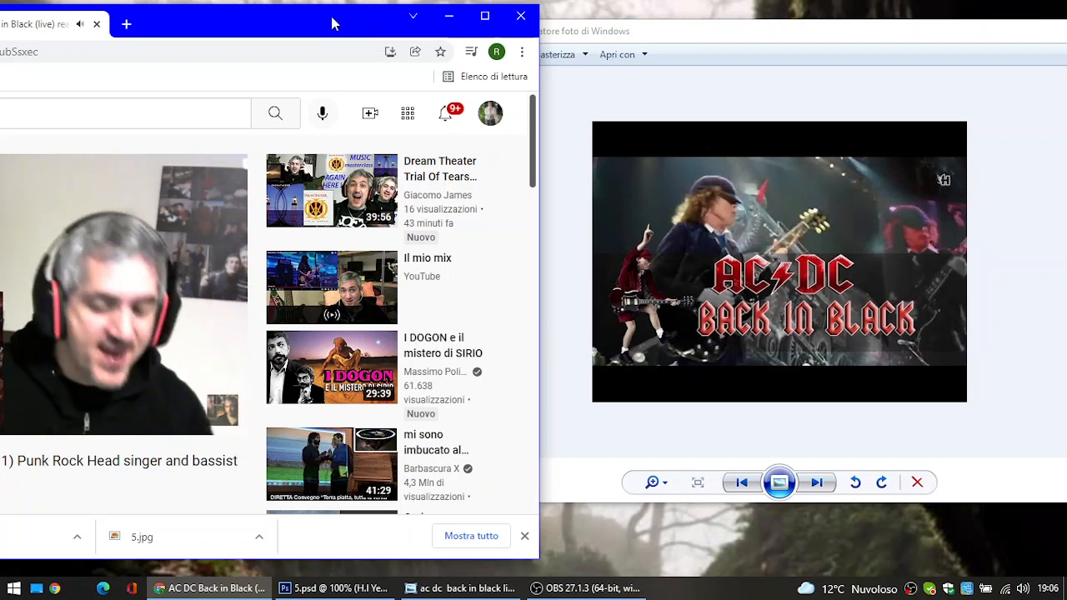
mouse_move(329, 24)
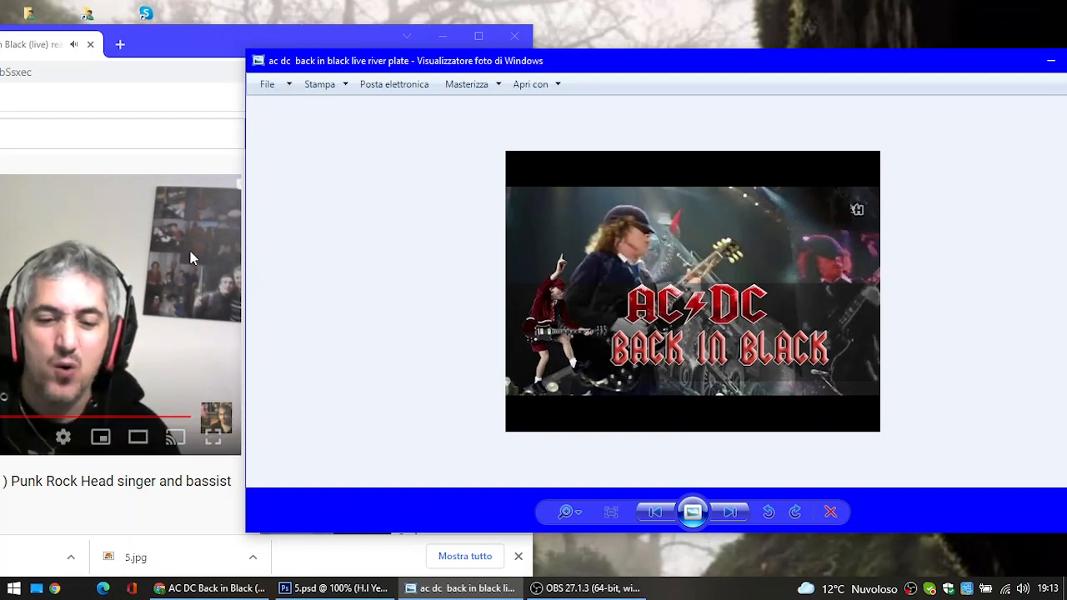
mouse_move(207, 207)
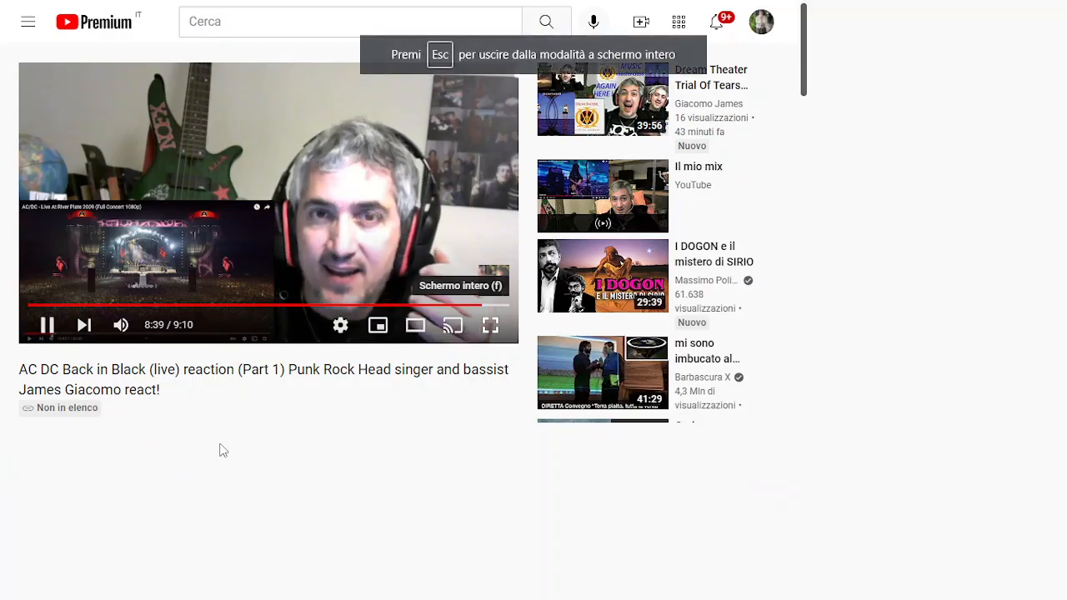
Show the reaction video full screen, then minimize the AC/DC picture viewer.
click(491, 325)
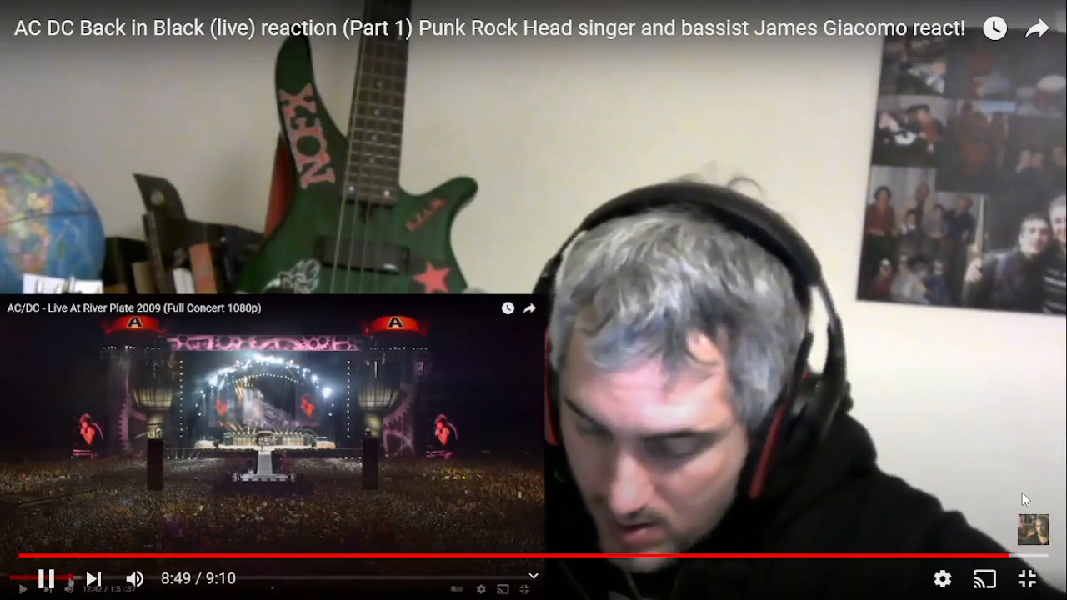
mouse_move(1050, 579)
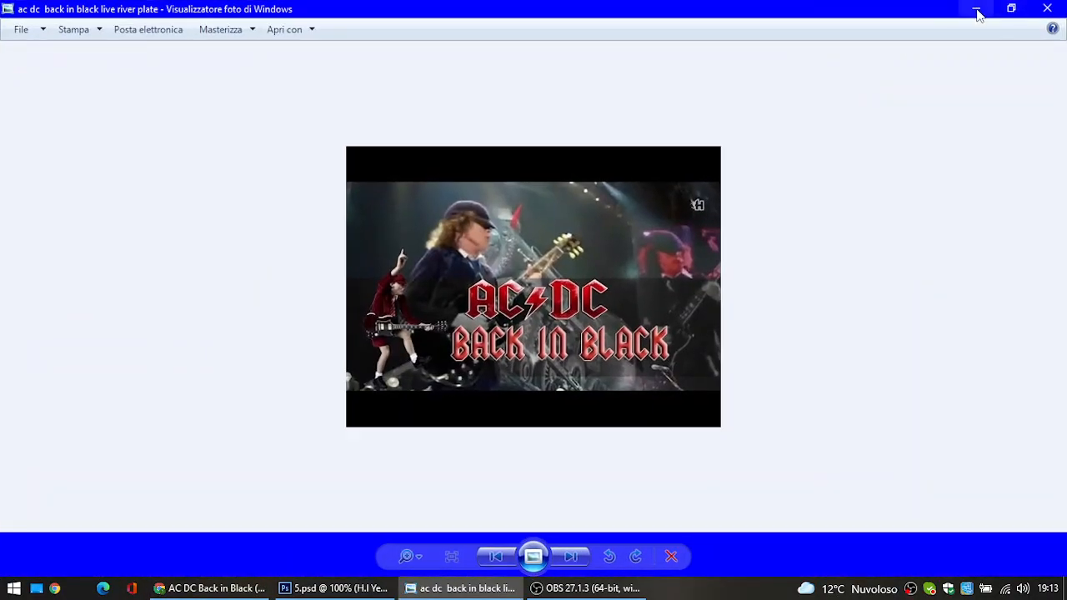
click(977, 9)
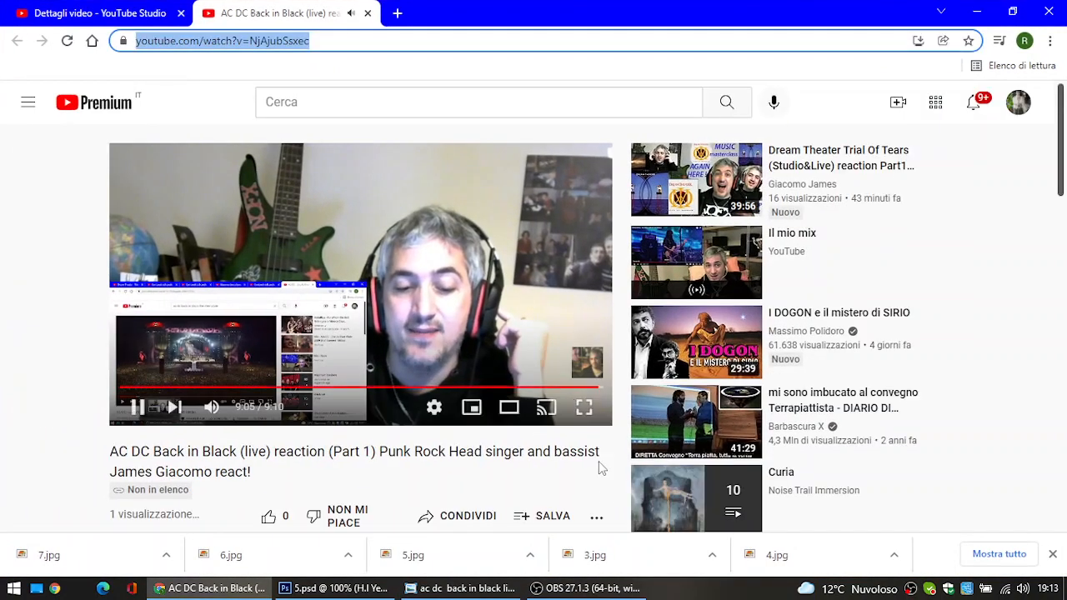
mouse_move(594, 589)
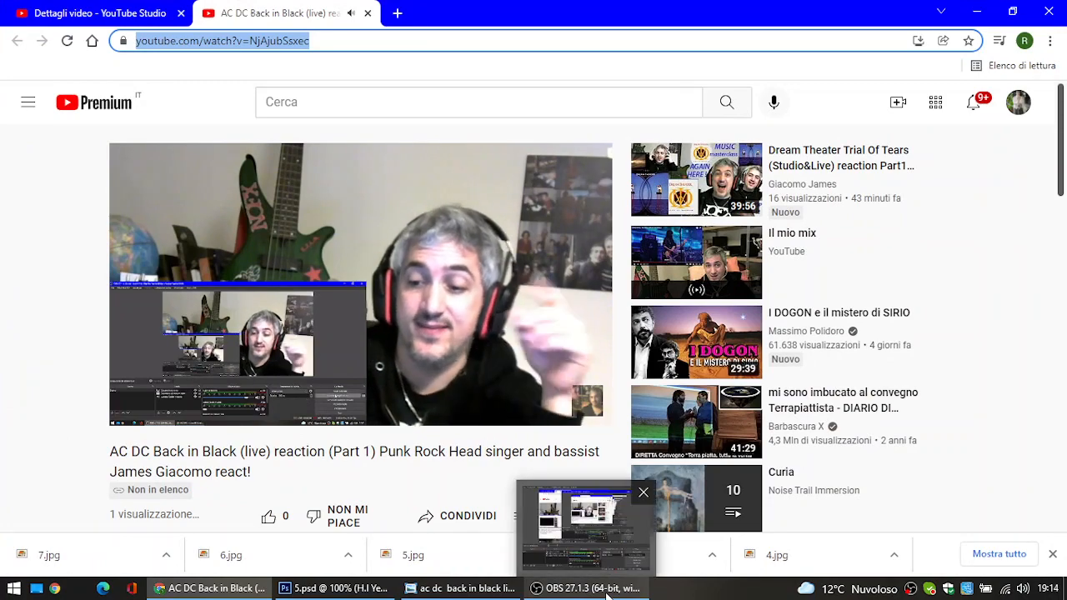